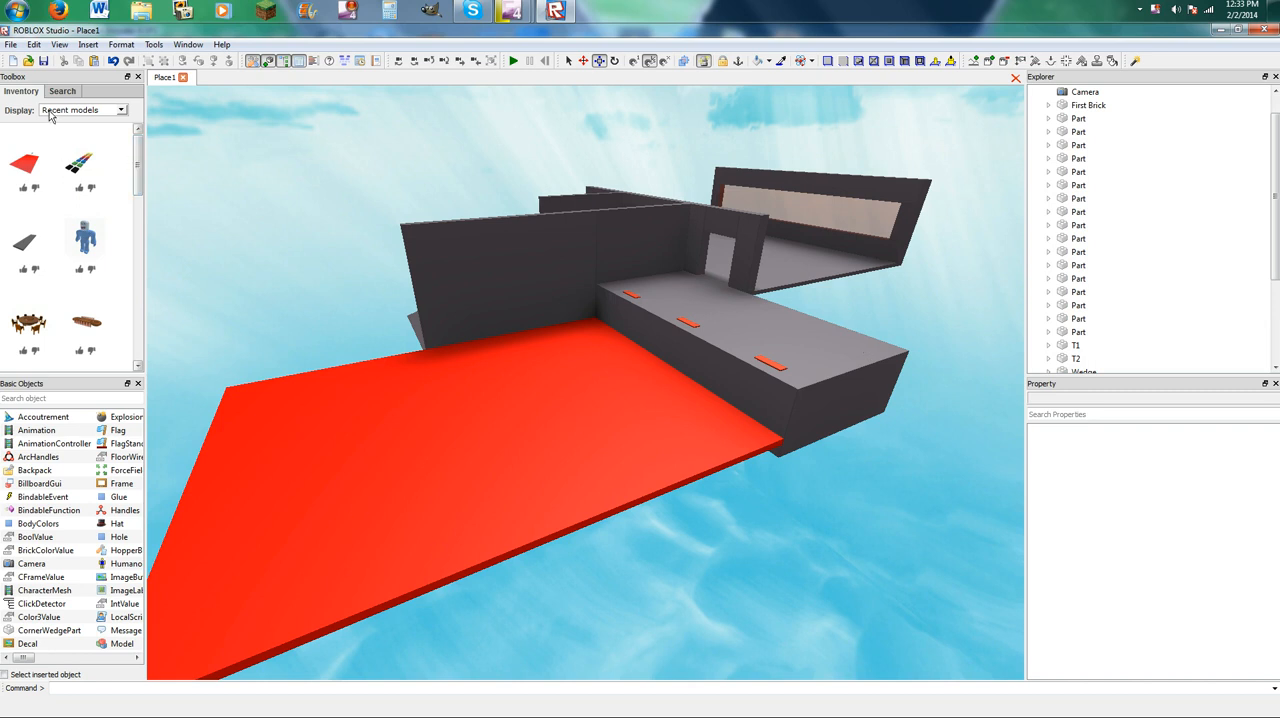
# Step: Open the Toolbox inventory Display dropdown to list the item categories
pyautogui.click(21, 91)
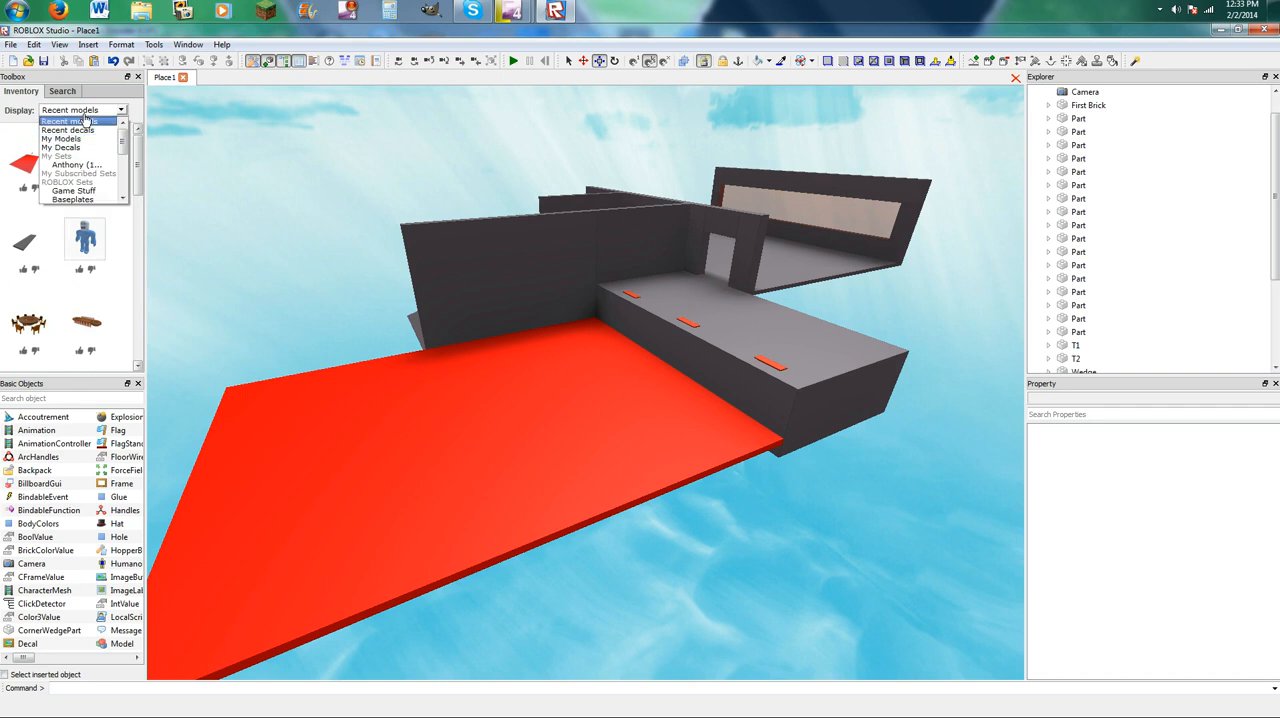
pyautogui.click(62, 91)
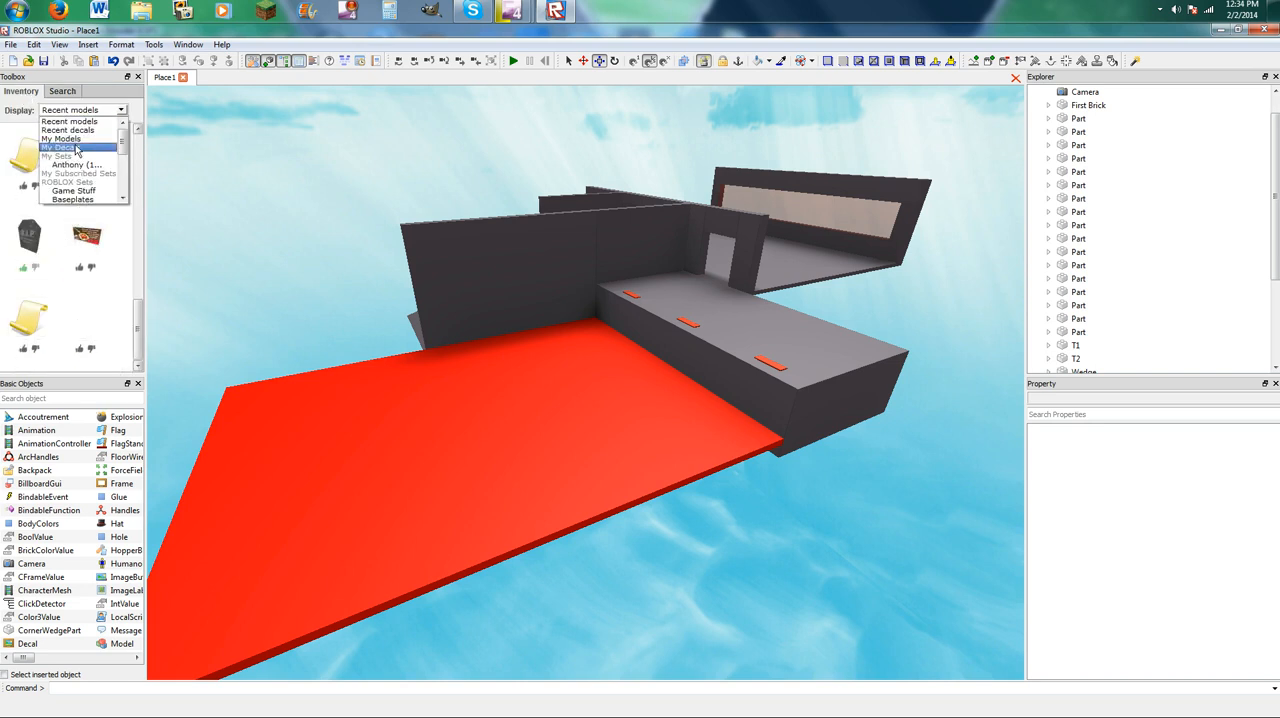
# Step: Switch the inventory to My Models and insert obby models like Holo Obby 3 onto the baseplate
pyautogui.click(62, 138)
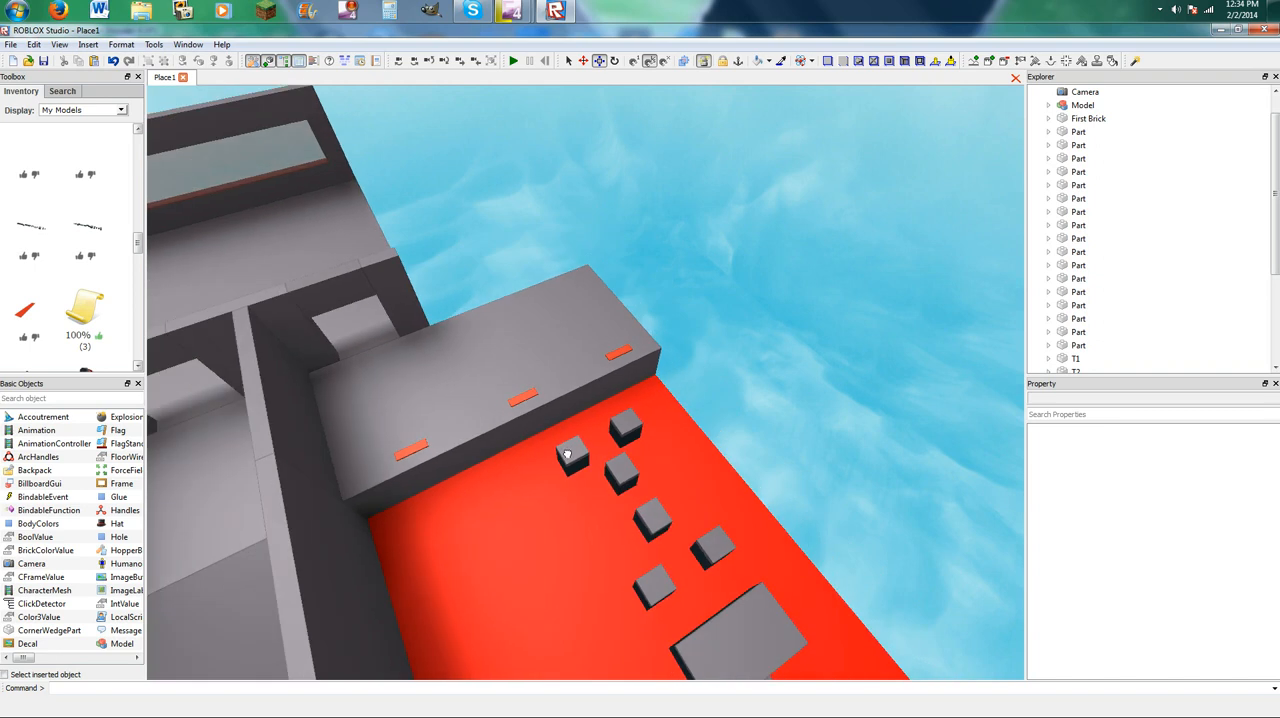
pyautogui.click(1083, 105)
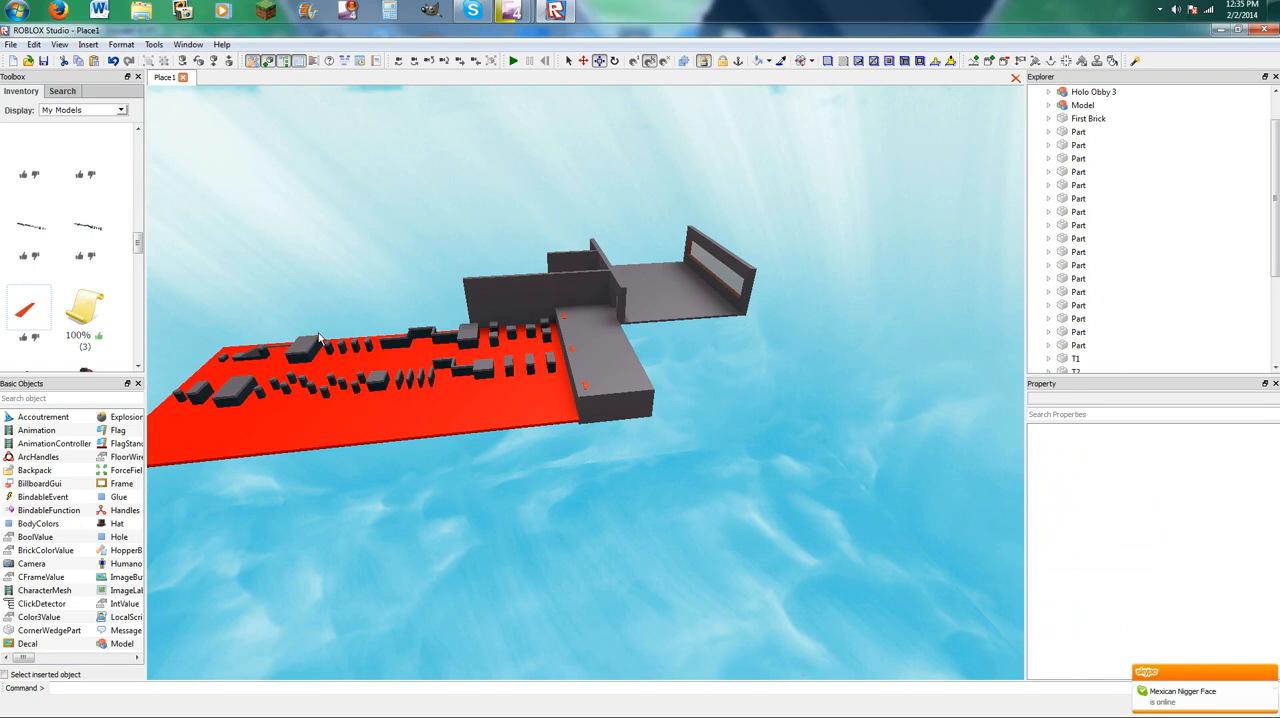
pyautogui.moveTo(30, 225)
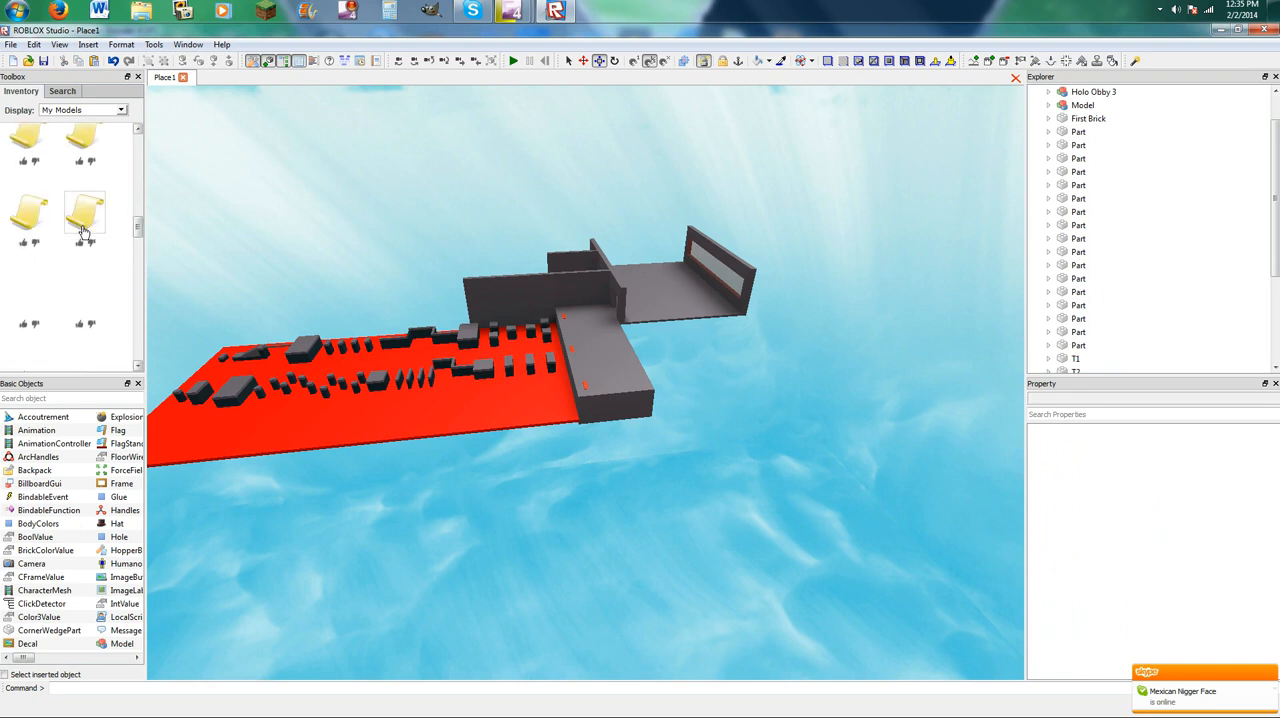
pyautogui.moveTo(30, 300)
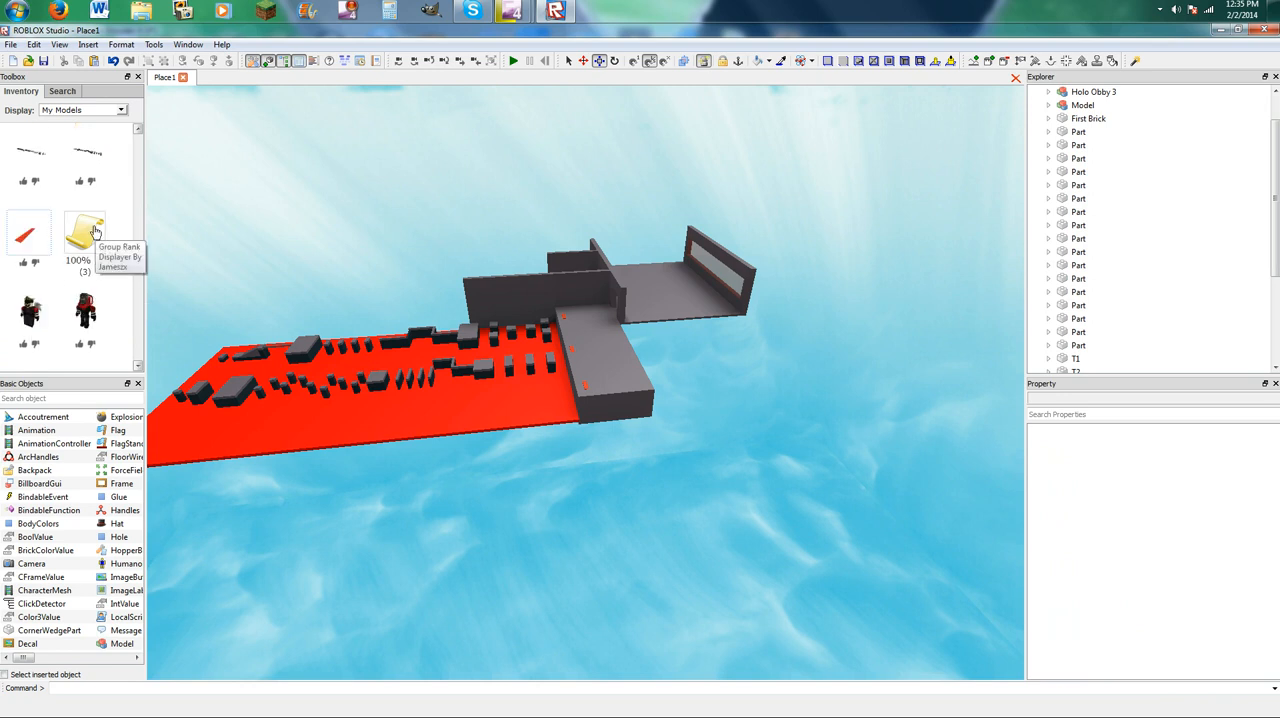
pyautogui.scroll(-3)
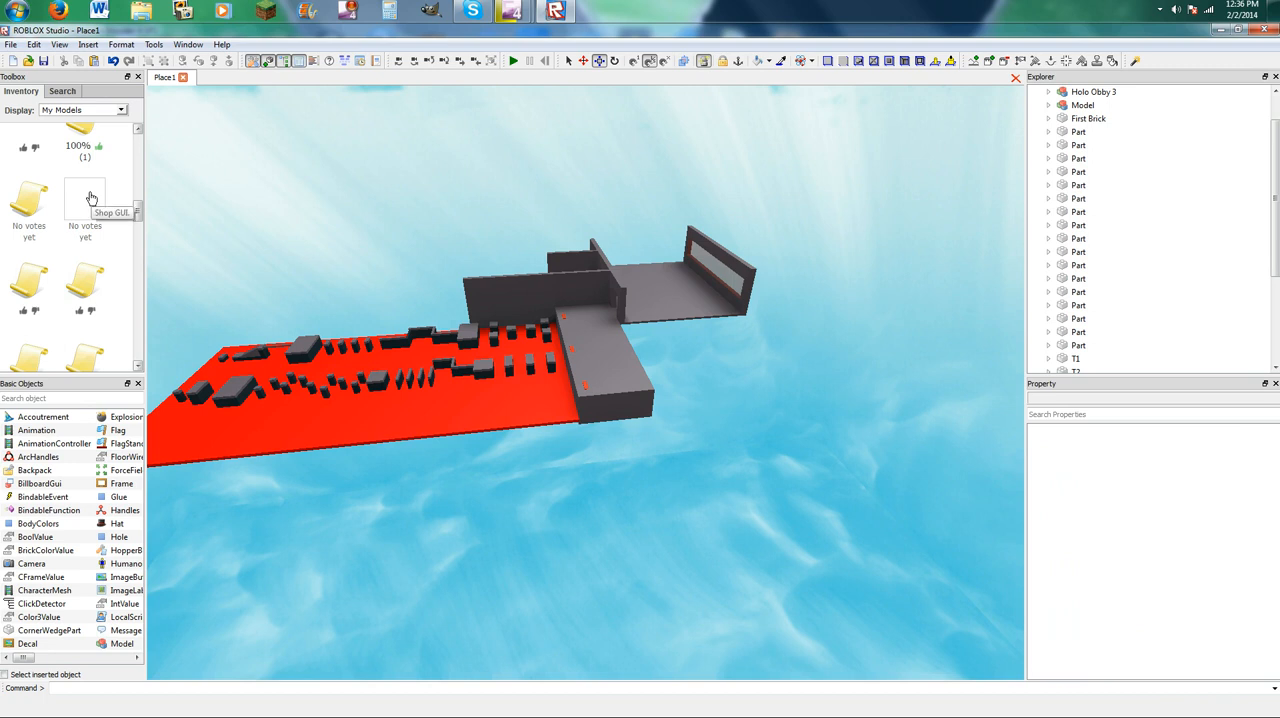
pyautogui.scroll(-3)
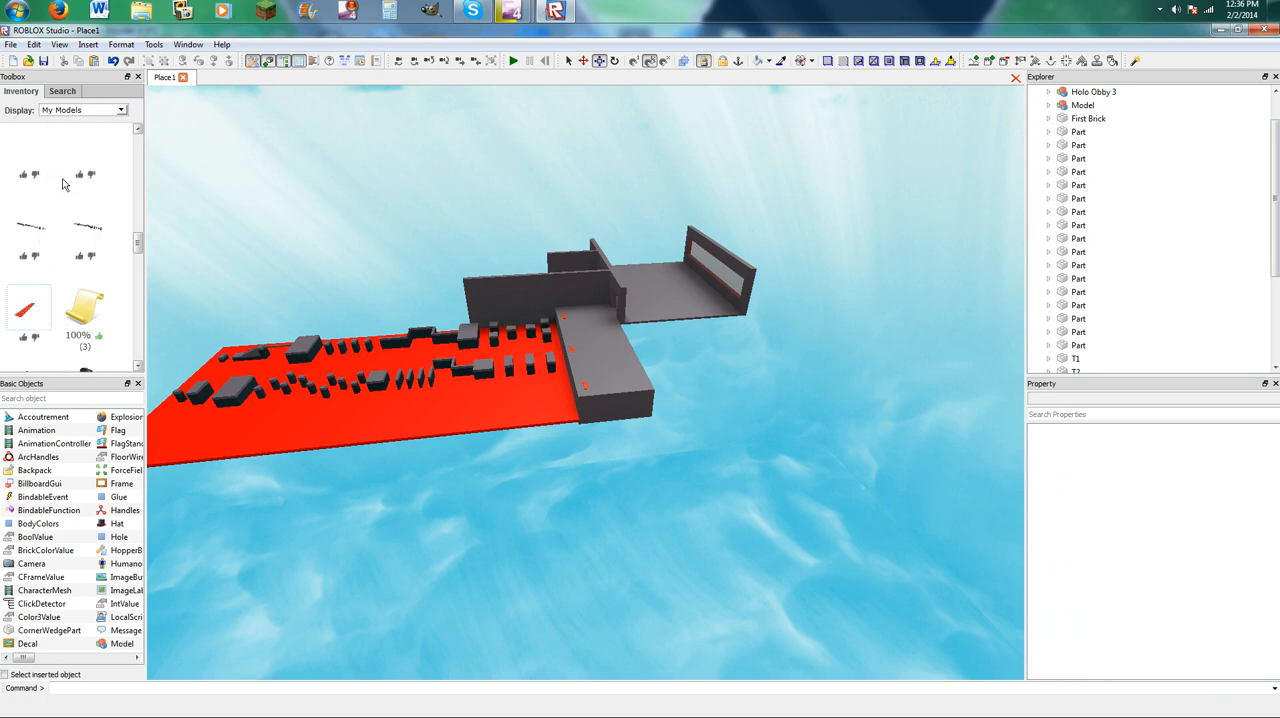
pyautogui.moveTo(28, 230)
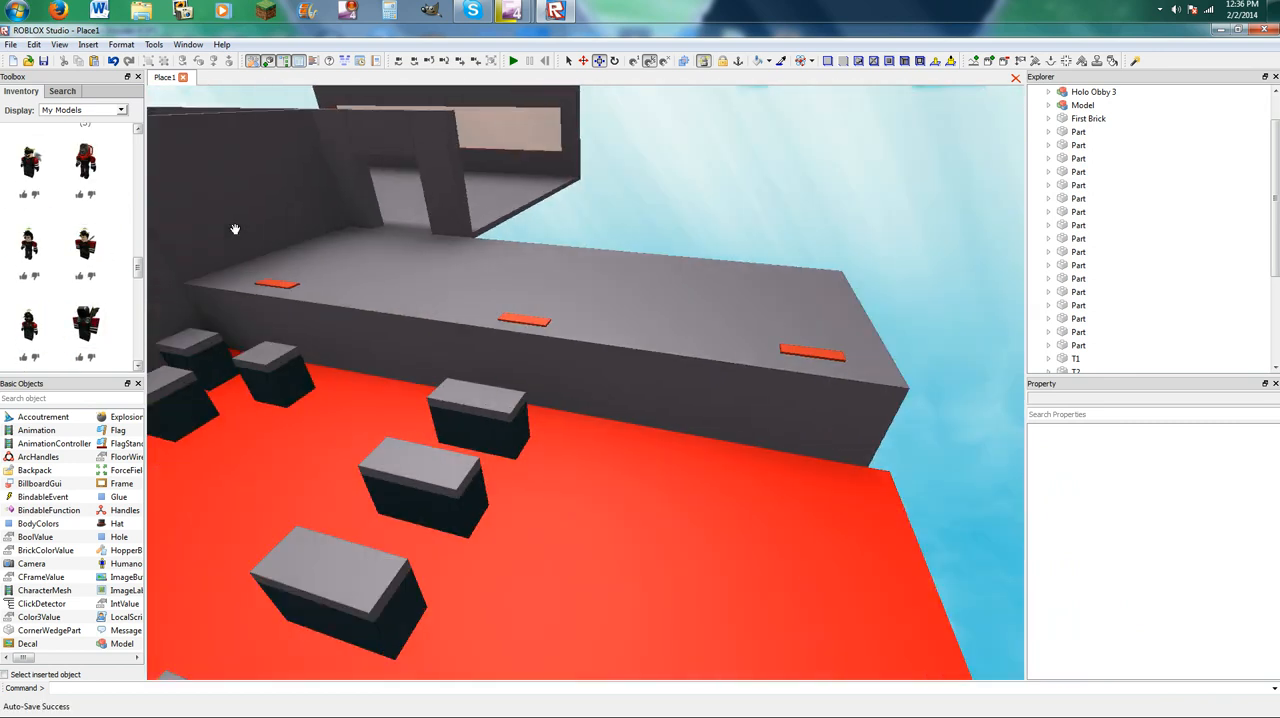
# Step: Insert a gray Part and stretch it along the red floor's long edge
pyautogui.click(790, 350)
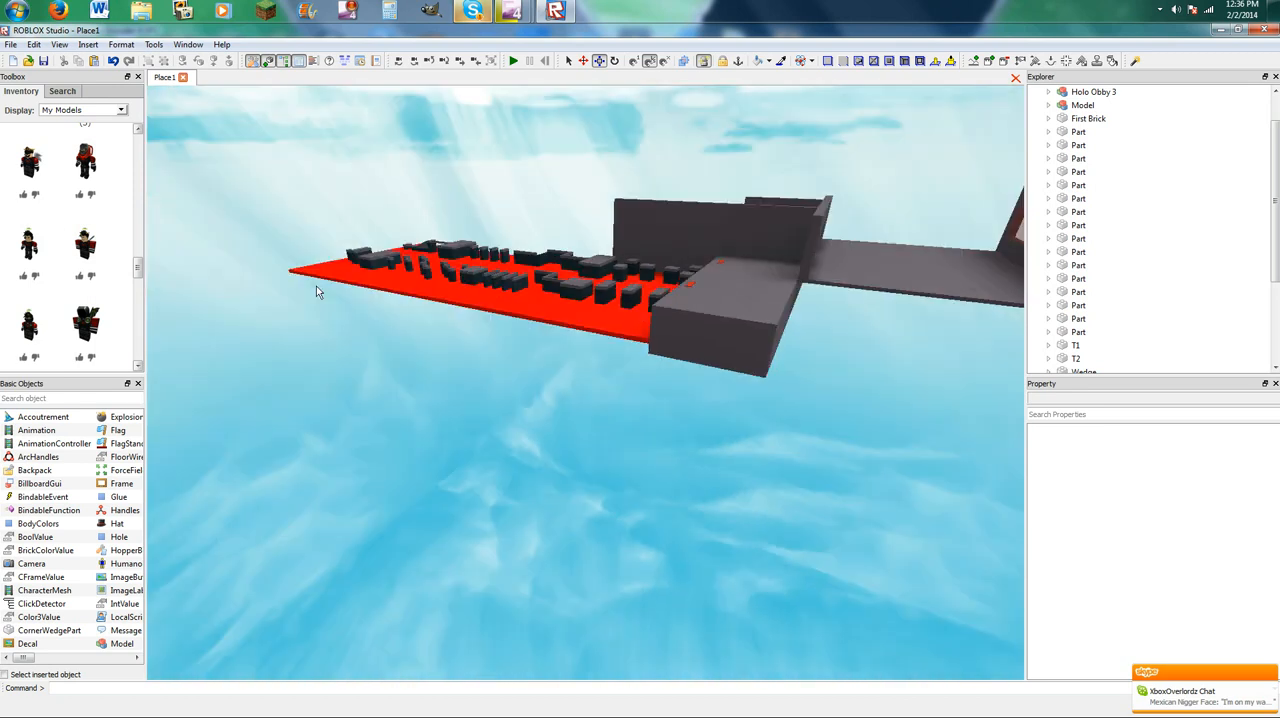
pyautogui.click(83, 110)
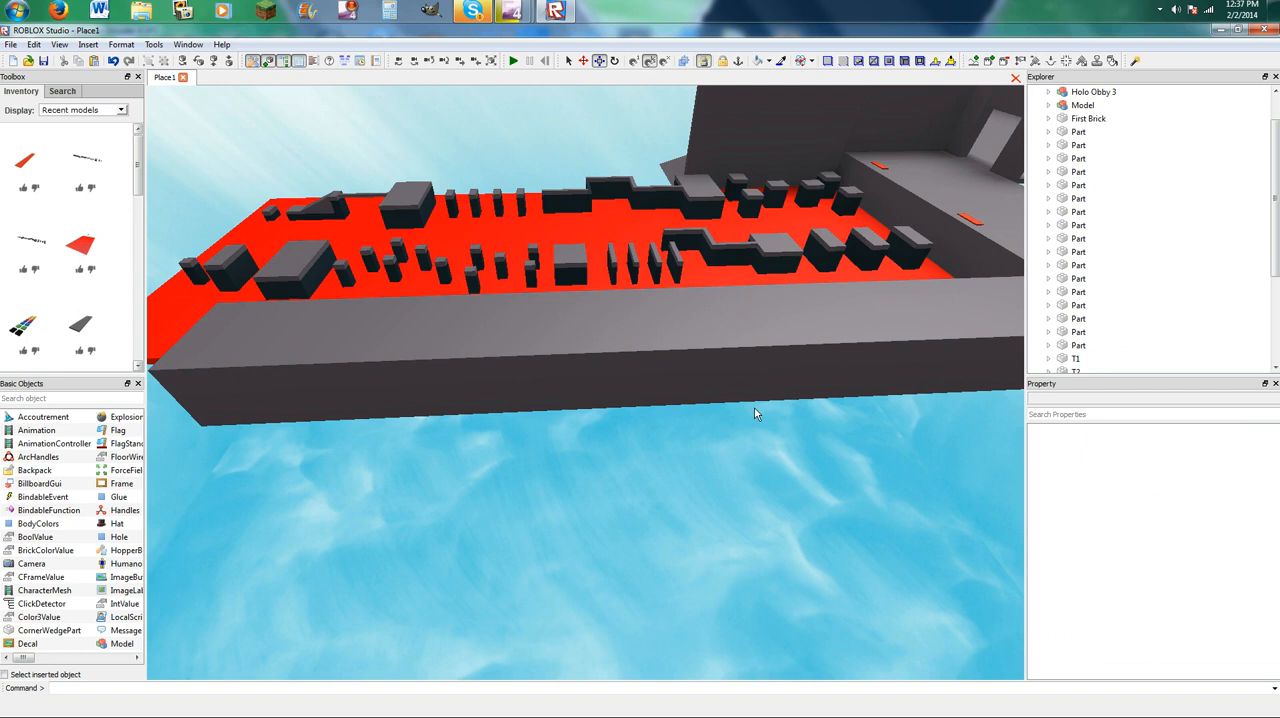
# Step: Add gray wall Parts around the remaining baseplate edges and orbit over the room
pyautogui.click(763, 365)
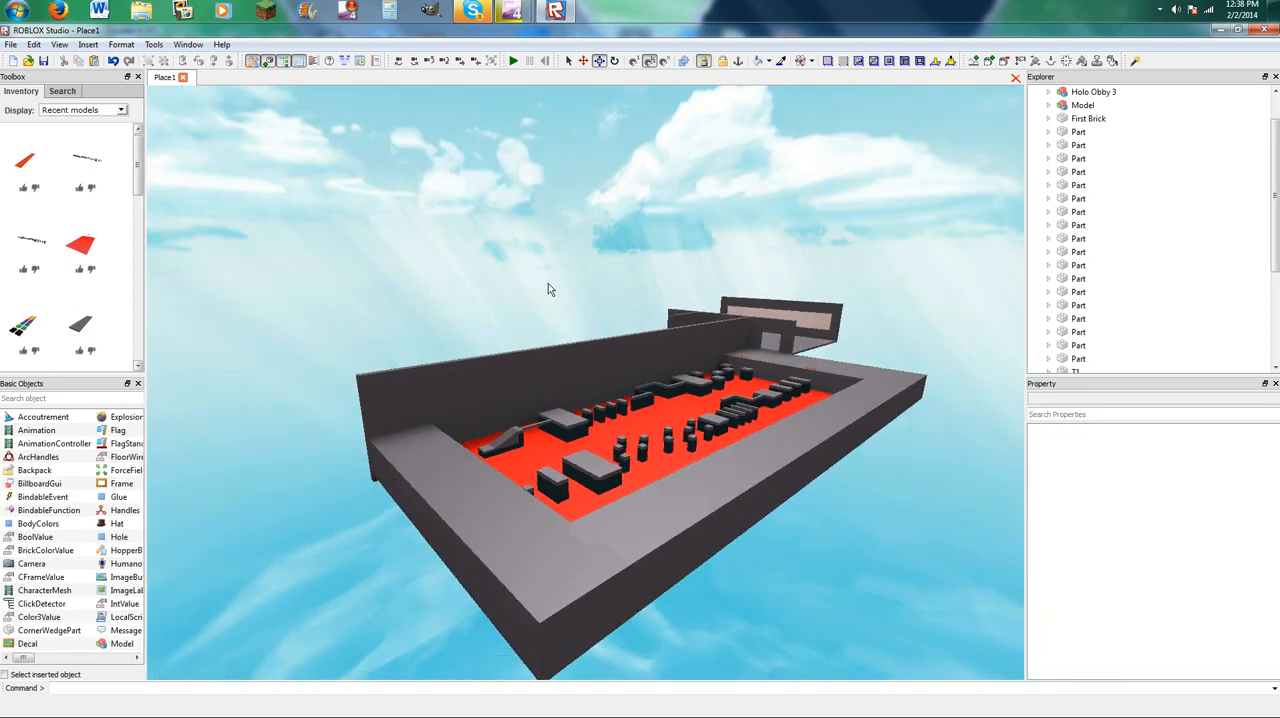
pyautogui.scroll(-3)
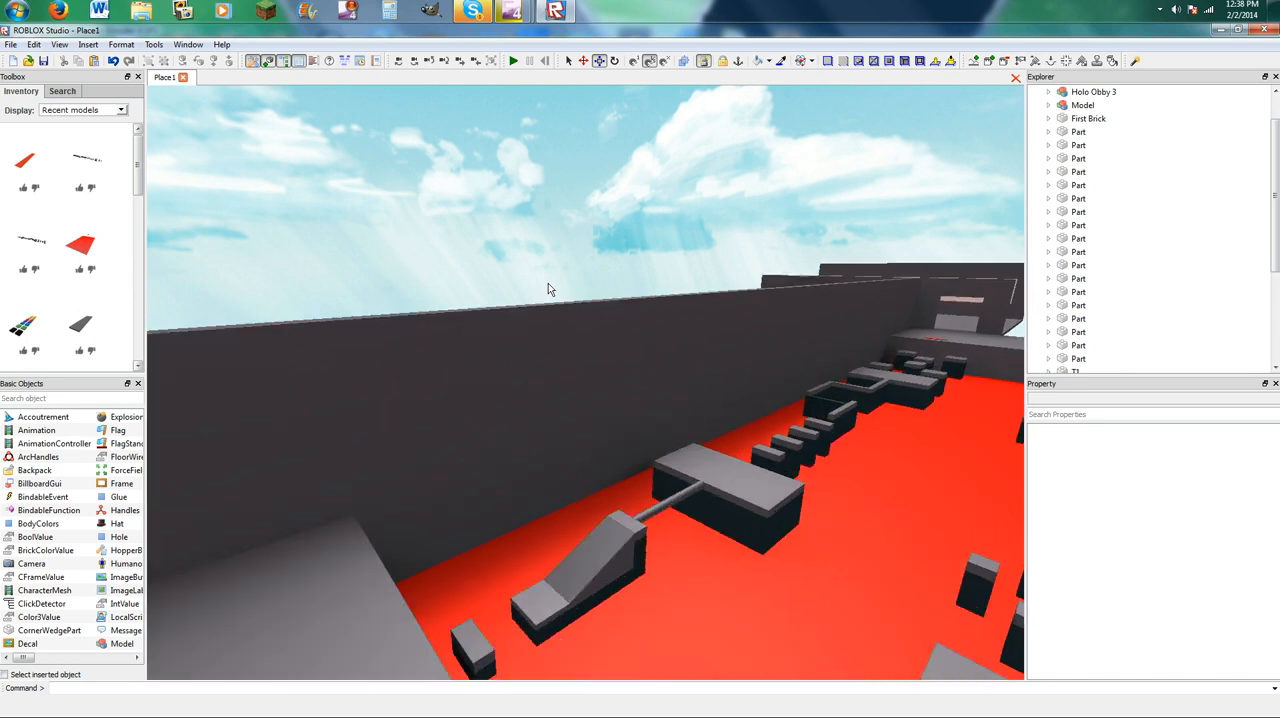
pyautogui.moveTo(547, 290); pyautogui.dragTo(578, 158)
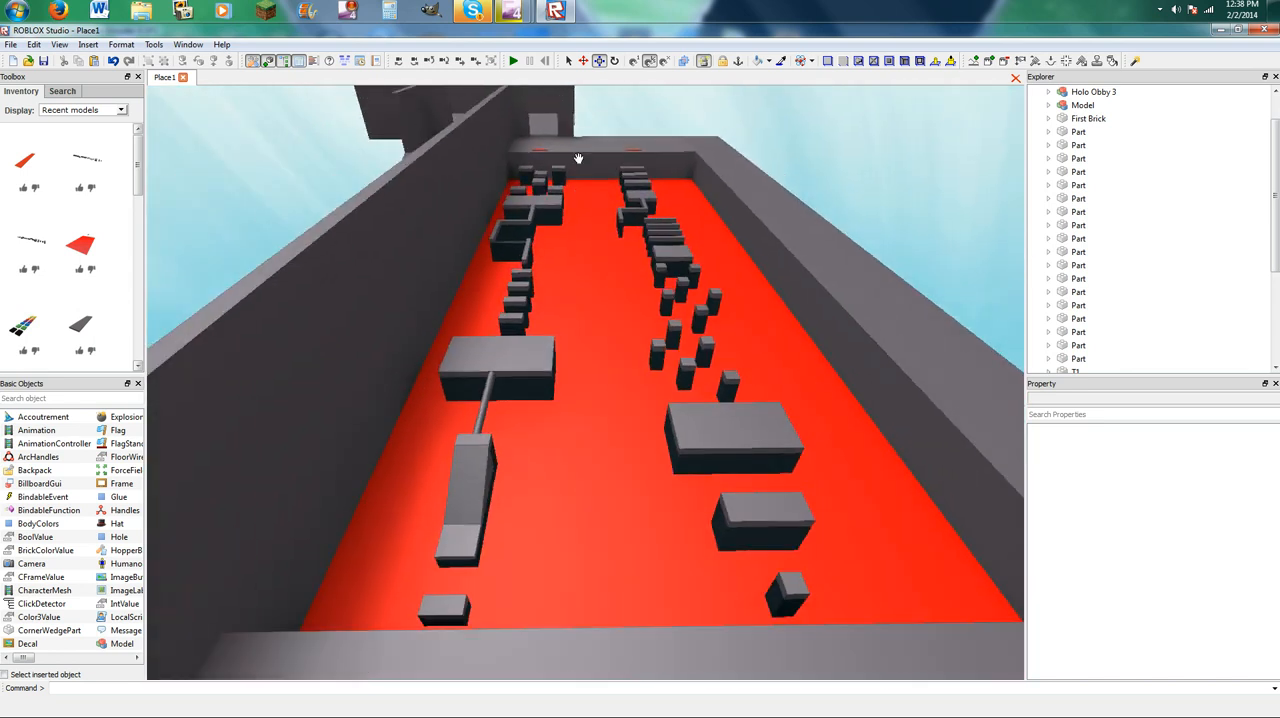
pyautogui.click(1083, 104)
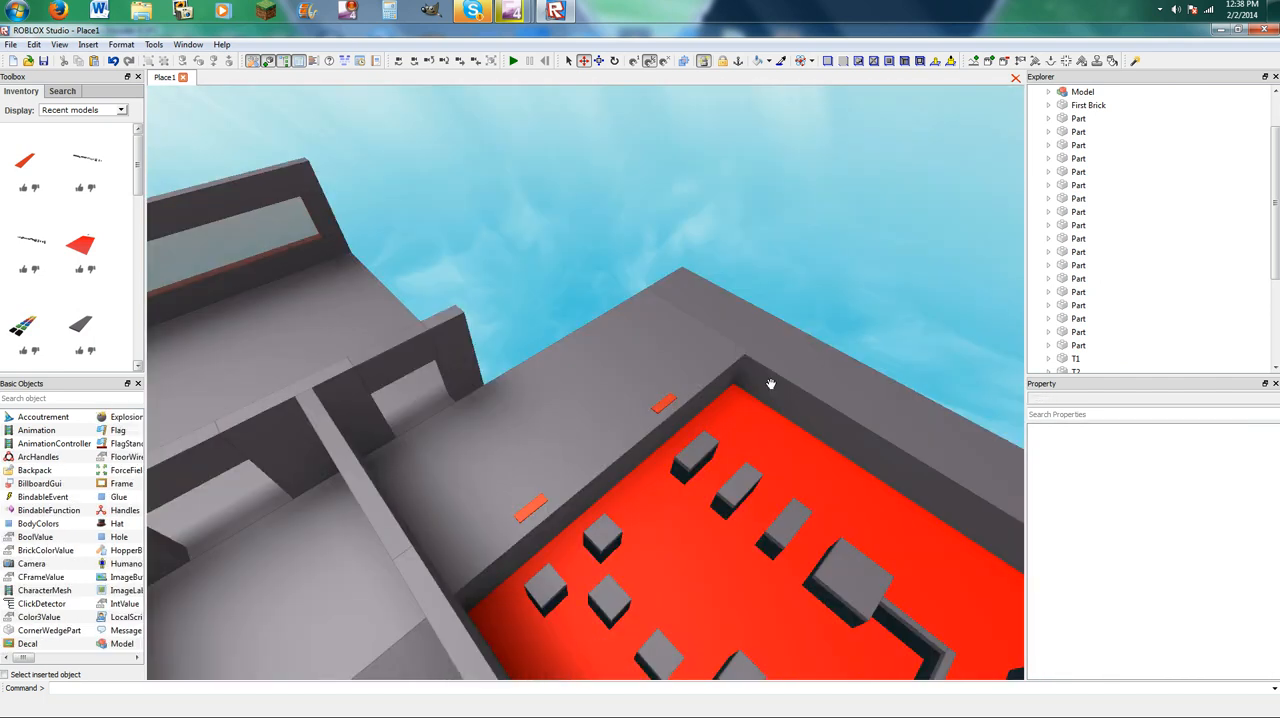
# Step: Place an anchored Dark stone grey Part extending the upper-floor wall
pyautogui.click(663, 403)
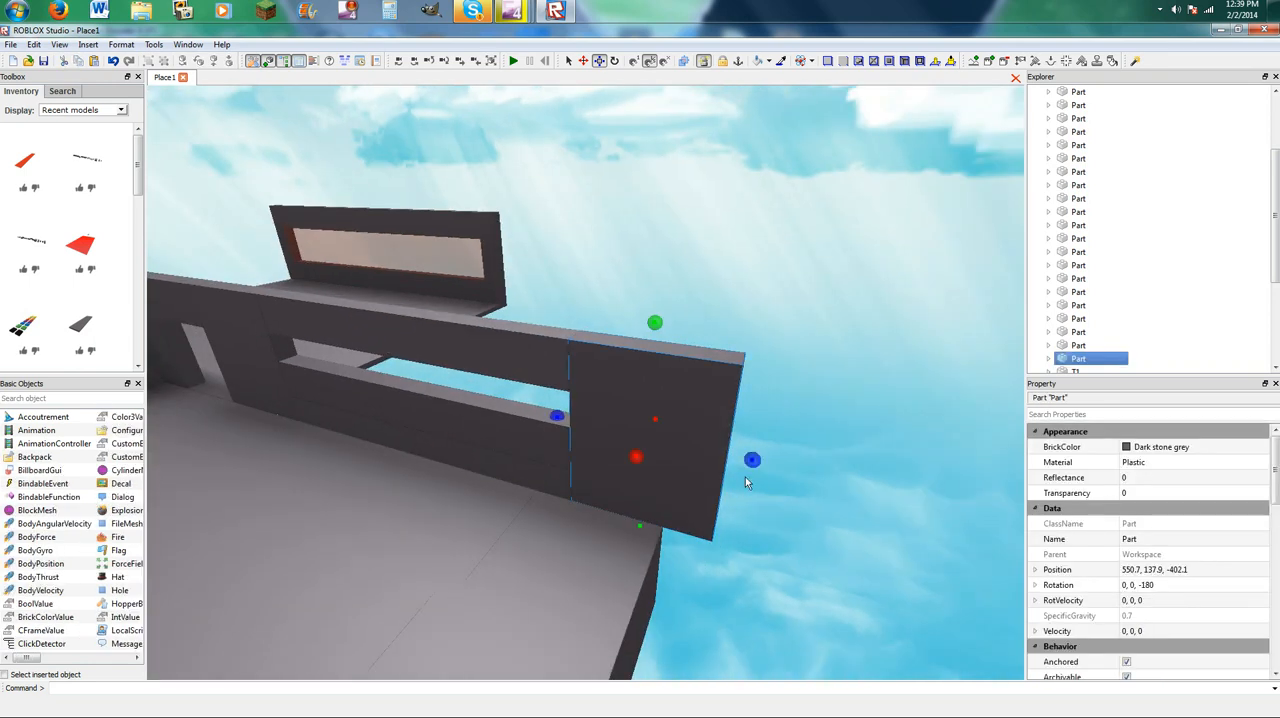
# Step: Extend the gray wall piece outward beside the window gap
pyautogui.moveTo(752, 459); pyautogui.dragTo(695, 447)
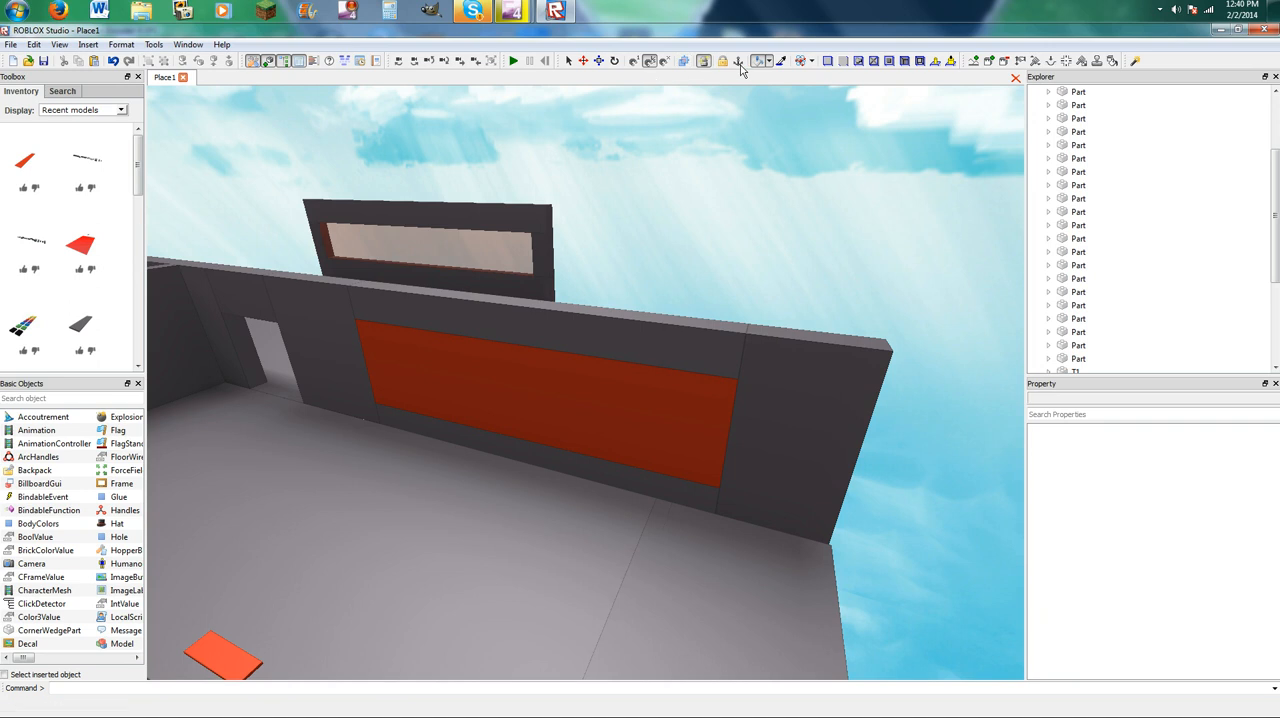
# Step: Set the red window panel's Transparency to .6
pyautogui.click(738, 61)
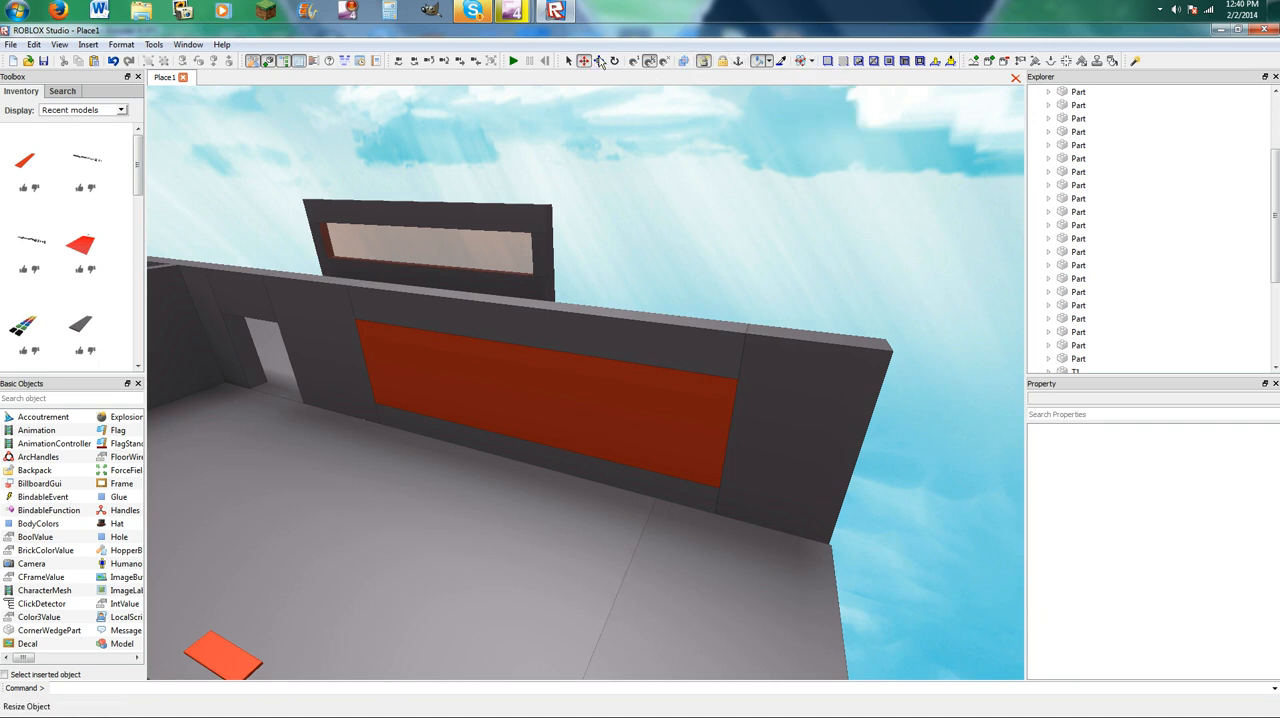
pyautogui.click(535, 390)
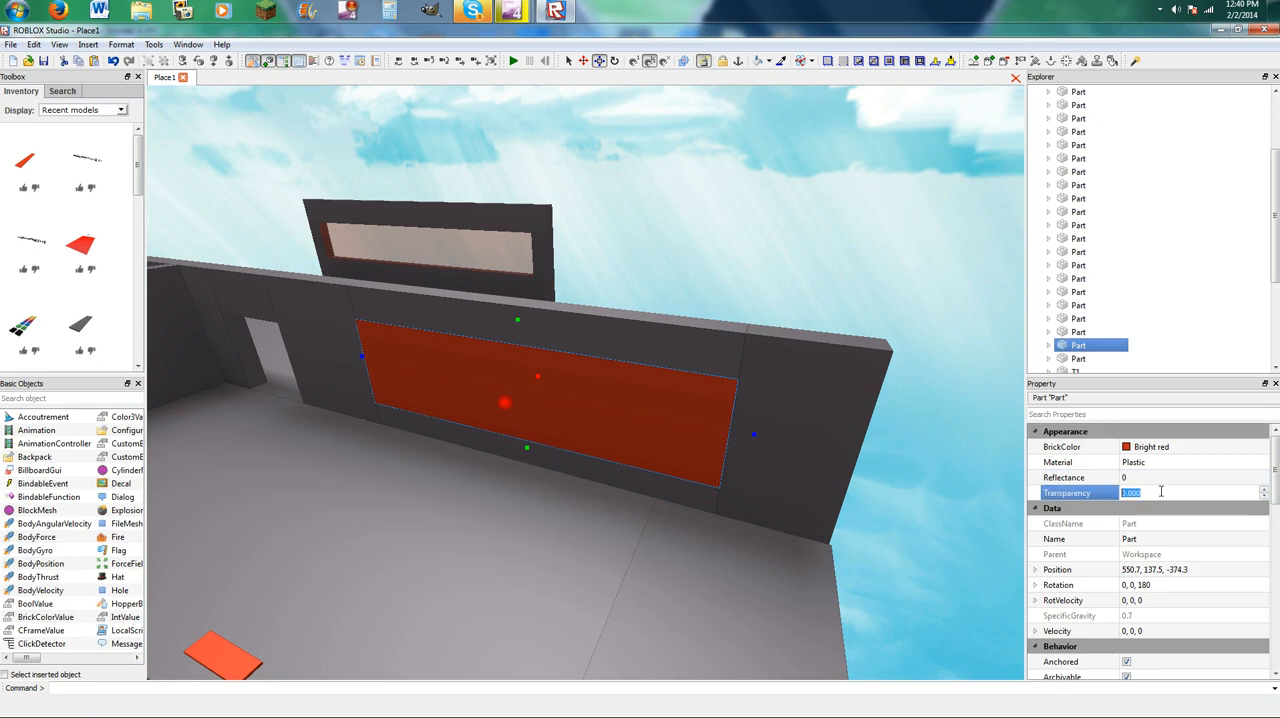
pyautogui.write('.6')
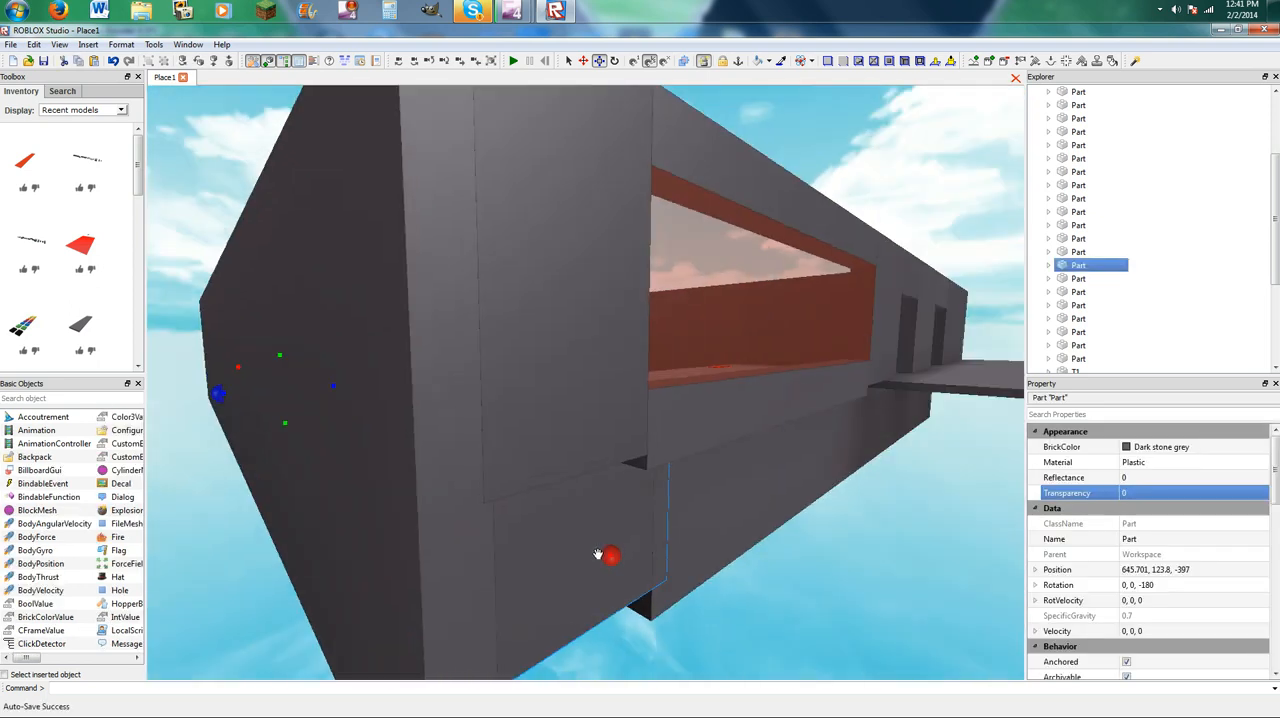
# Step: Set the large red window panel's Transparency to 0.5
pyautogui.write('0.5')
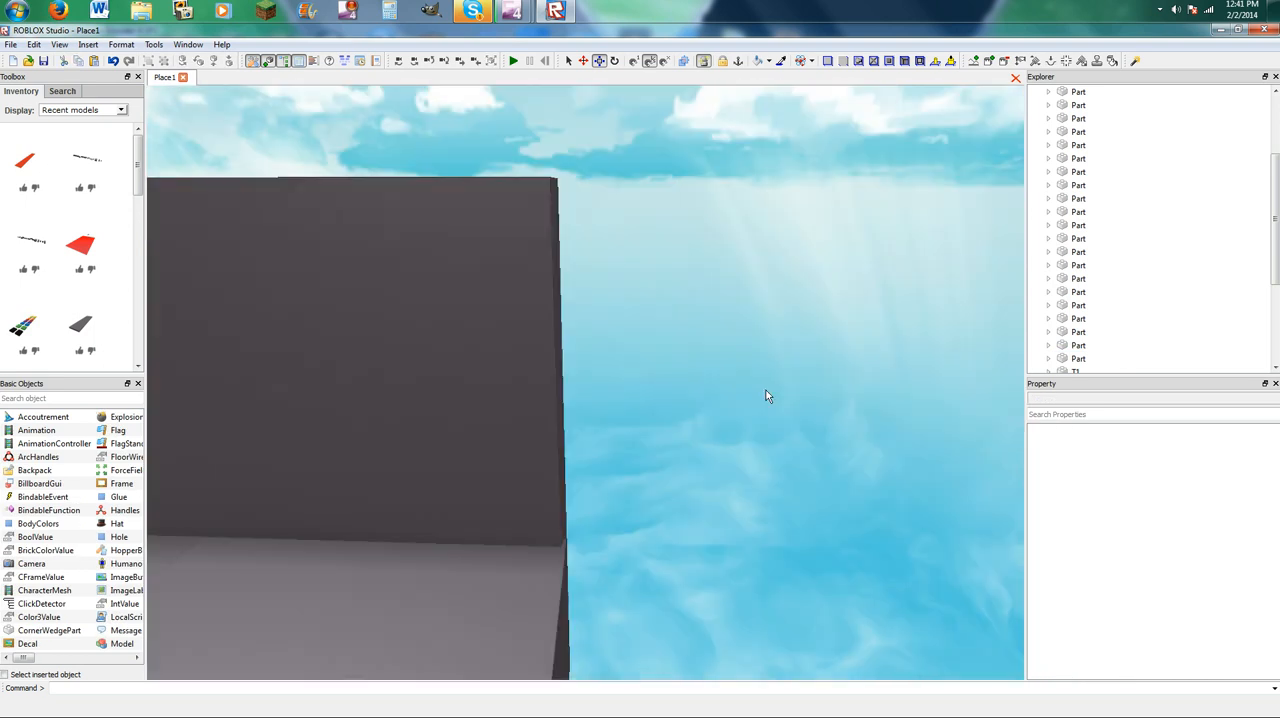
pyautogui.click(559, 472)
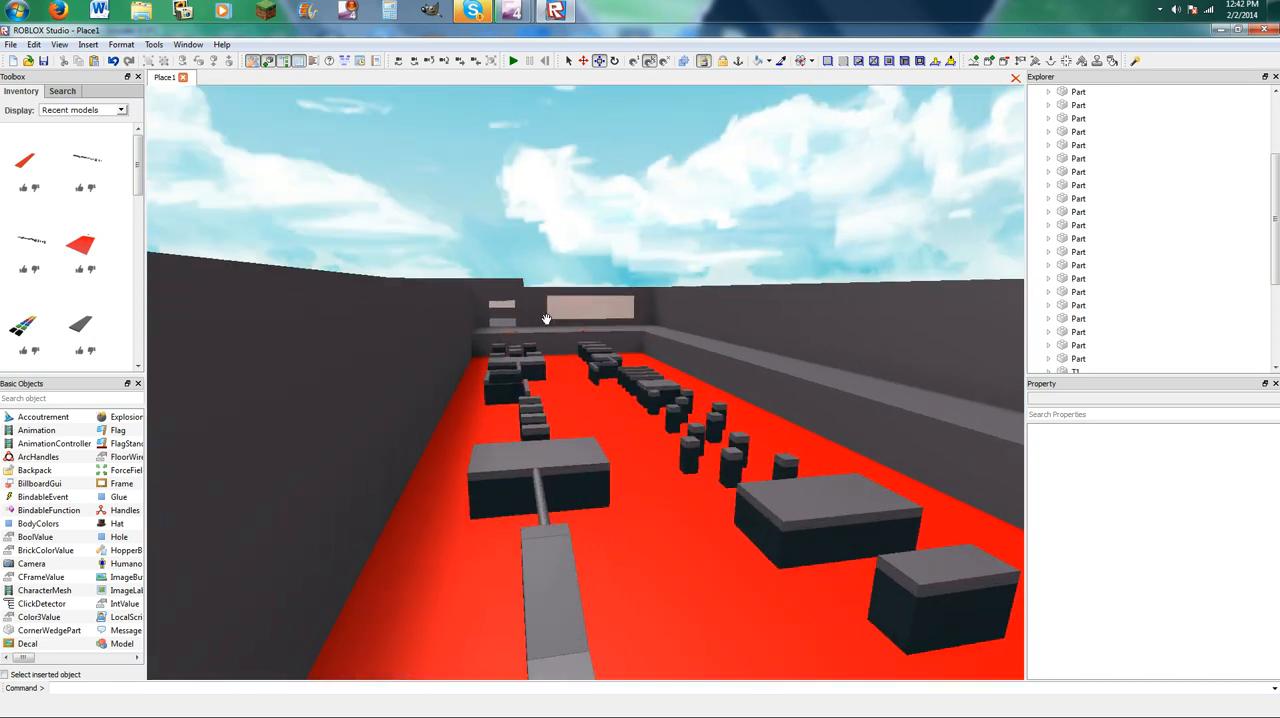
# Step: Select the far-wall window parts and orbit toward the room's outer corner ledge
pyautogui.click(590, 307)
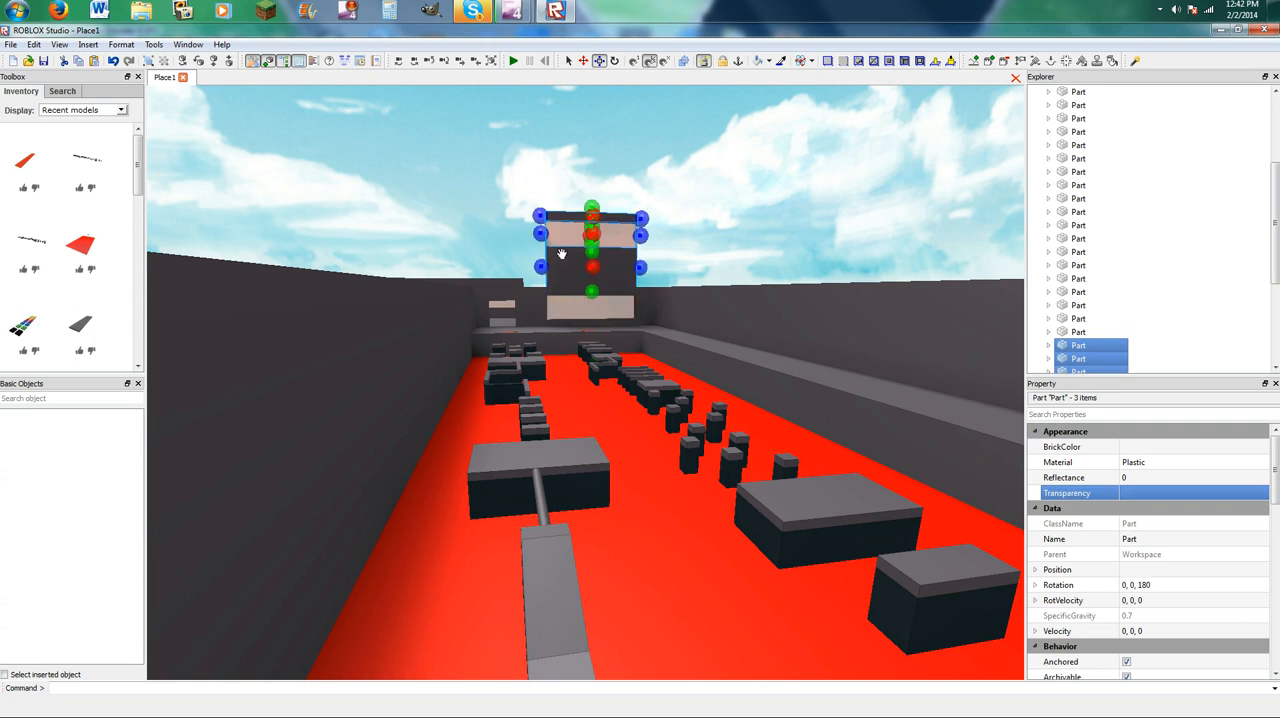
pyautogui.moveTo(590, 250); pyautogui.dragTo(500, 517)
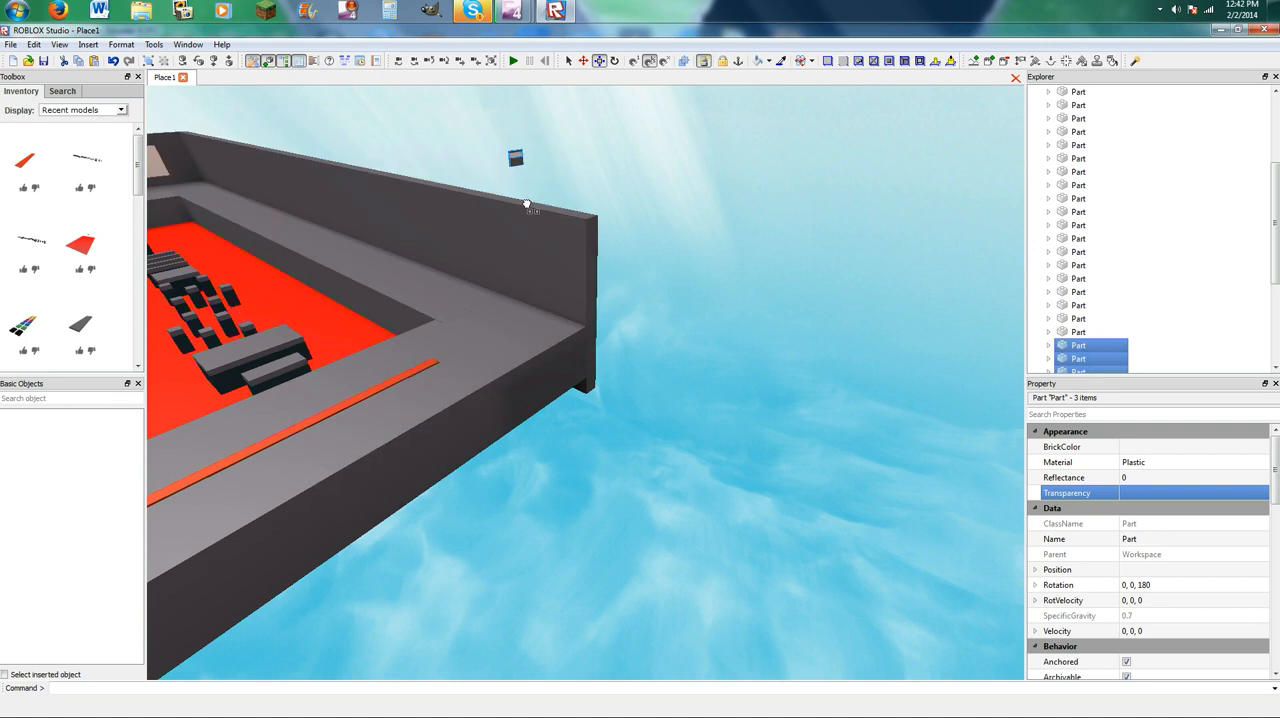
pyautogui.moveTo(515, 205); pyautogui.dragTo(520, 440)
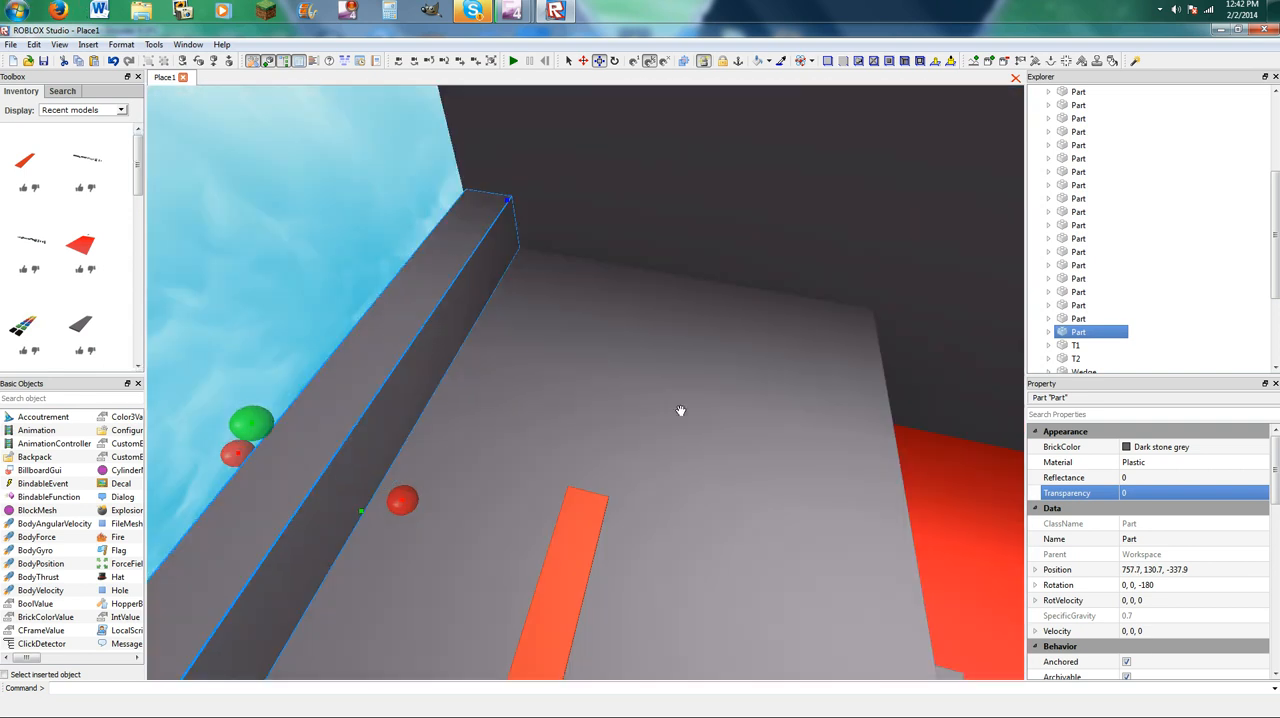
# Step: Raise a tall gray block and place it on the front ledge by the orange line
pyautogui.moveTo(680, 410); pyautogui.dragTo(531, 408)
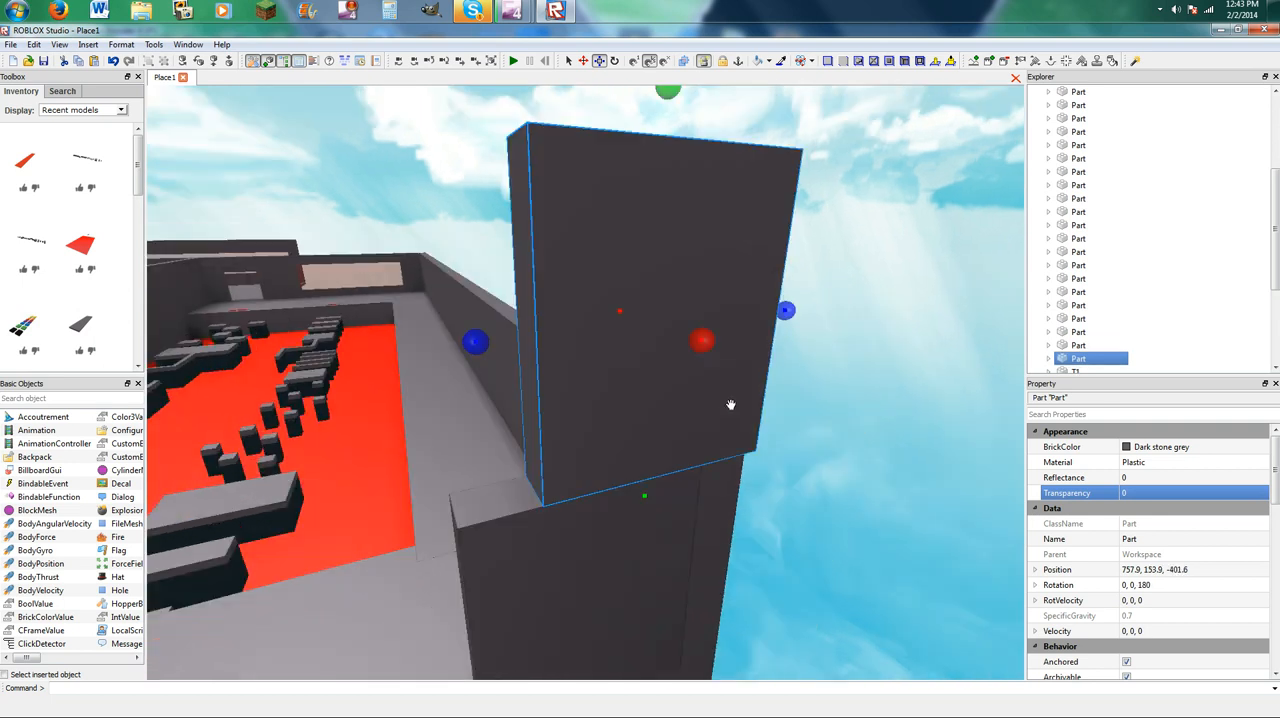
pyautogui.moveTo(730, 405); pyautogui.dragTo(445, 435)
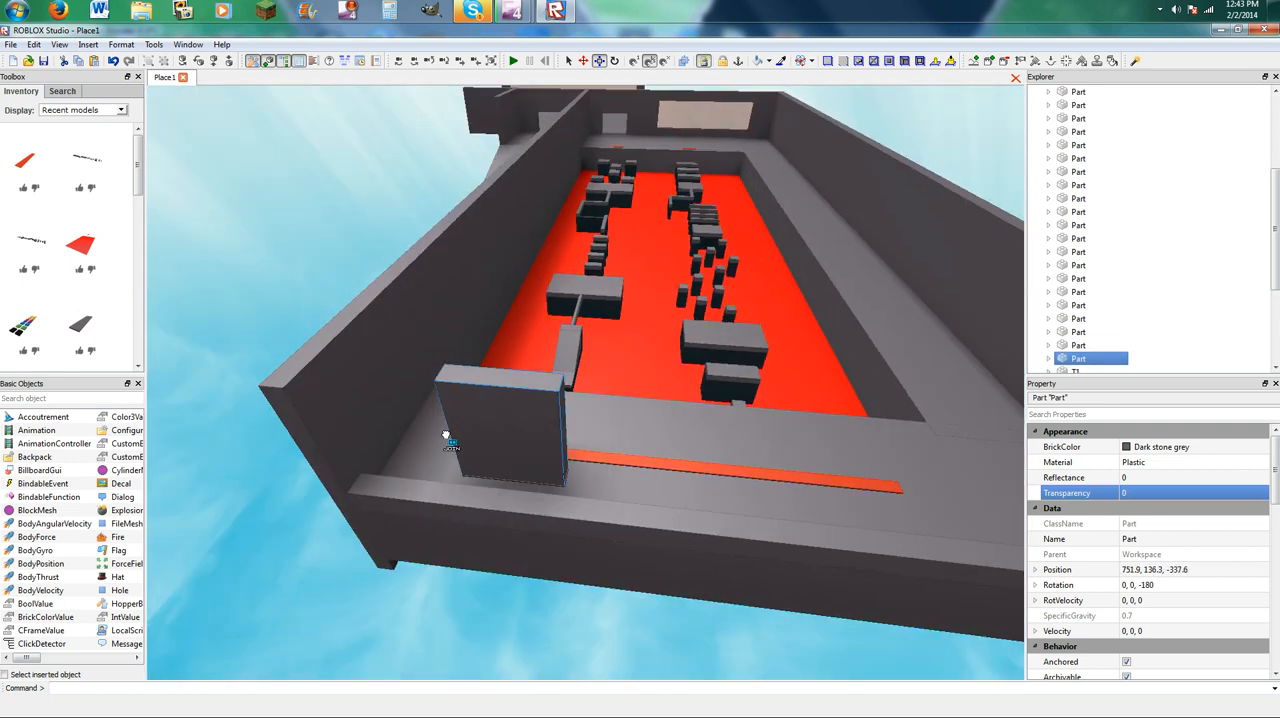